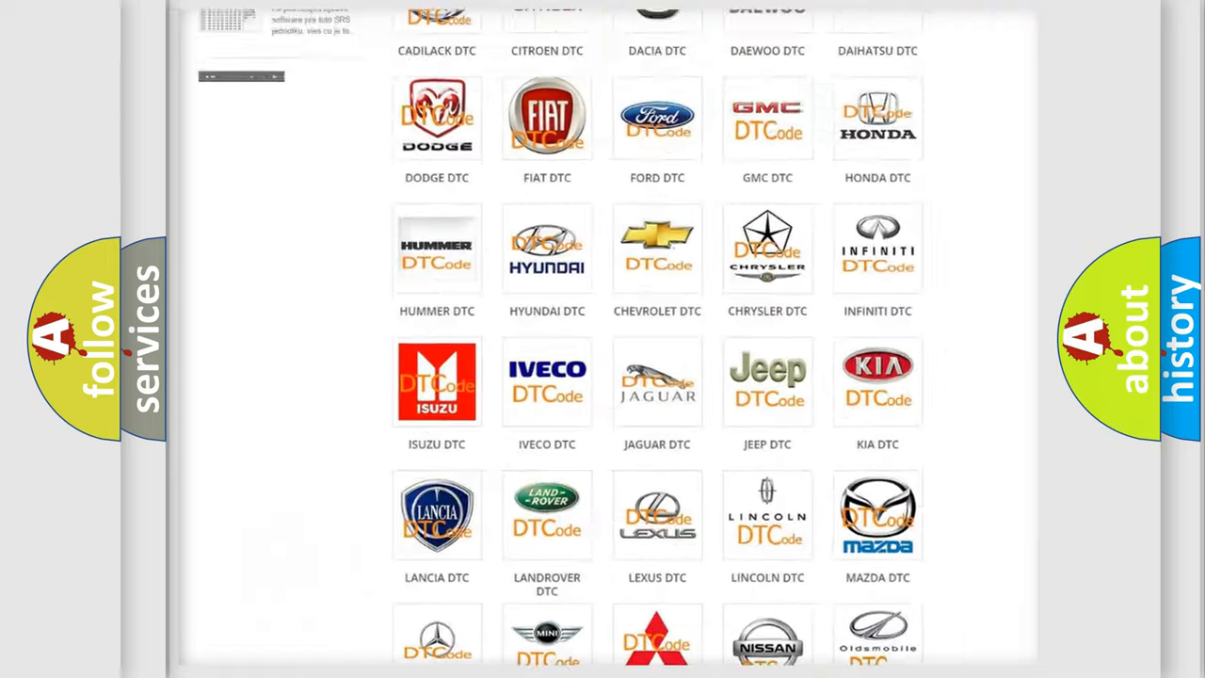
Step: Scroll the DTC brand grid and open the Ford DTC code list, then scroll to U040100
{"action": "scroll", "scroll_direction": "up", "scroll_amount": 3}
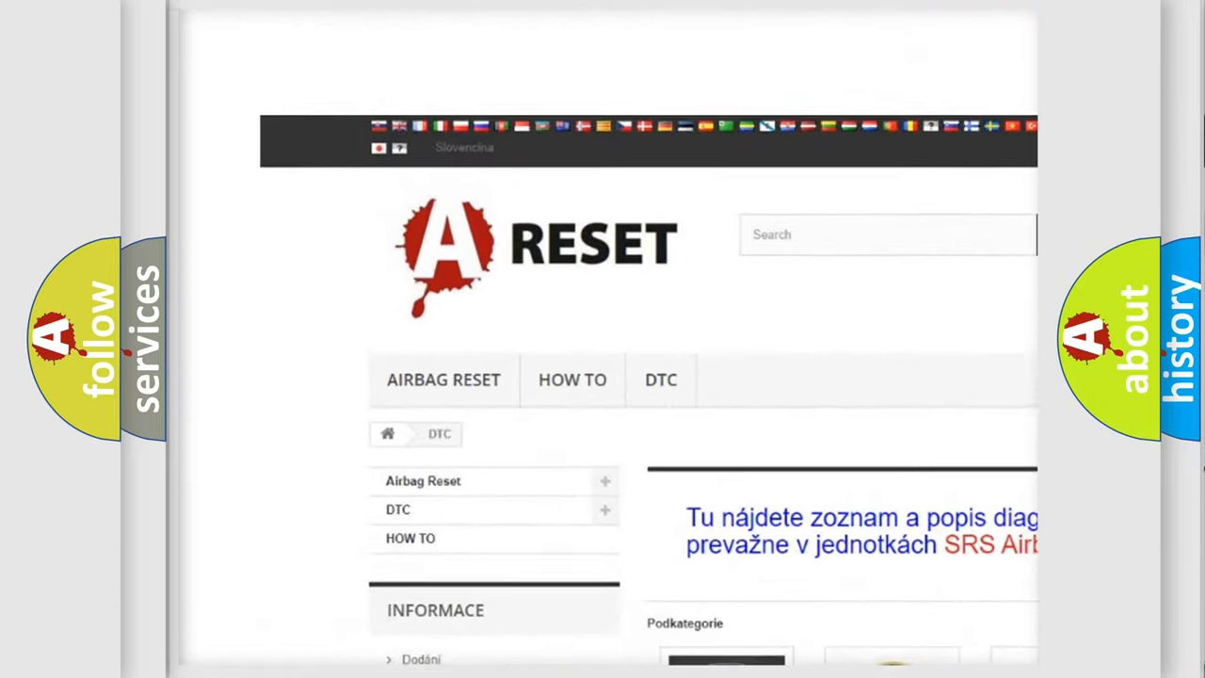
{"action": "scroll", "scroll_direction": "down", "scroll_amount": 3}
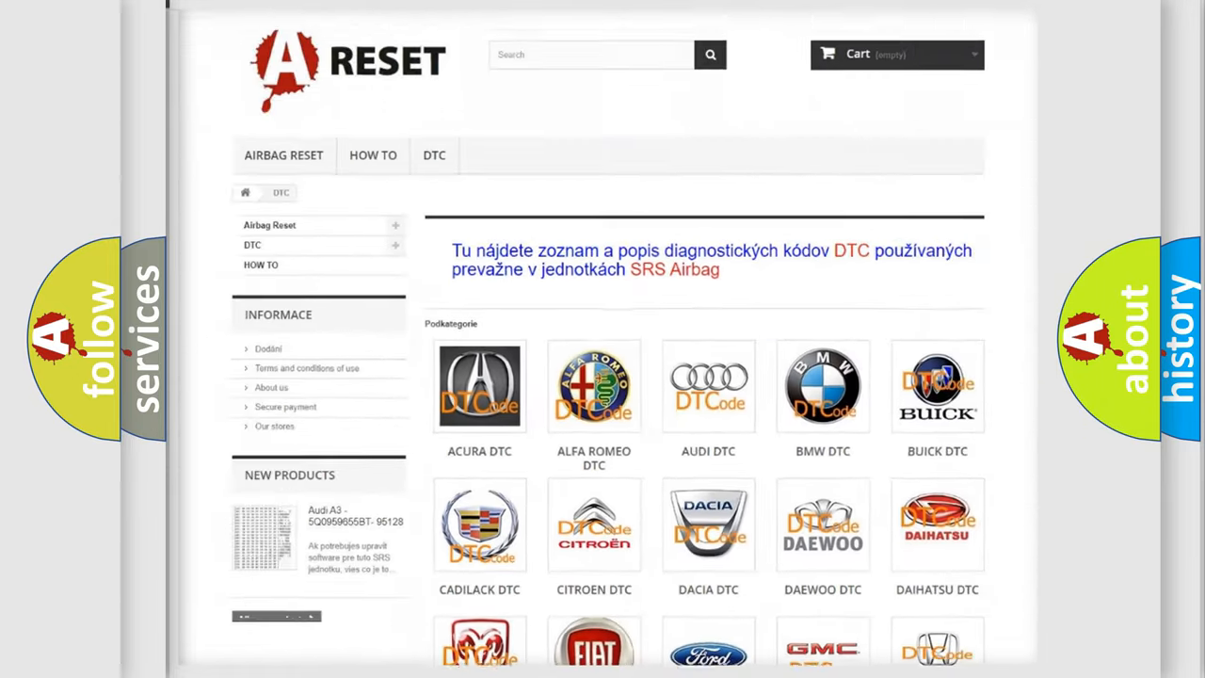
{"action": "scroll", "scroll_direction": "down", "scroll_amount": 3}
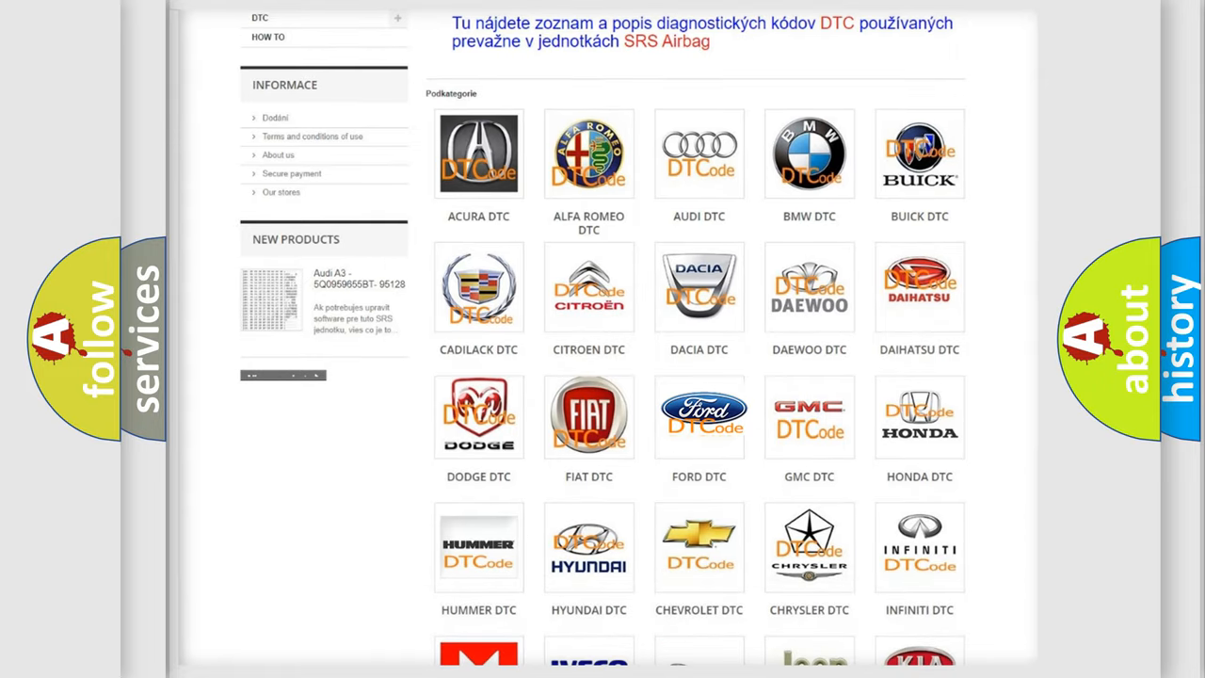
{"action": "left_click", "coordinate": [699, 416]}
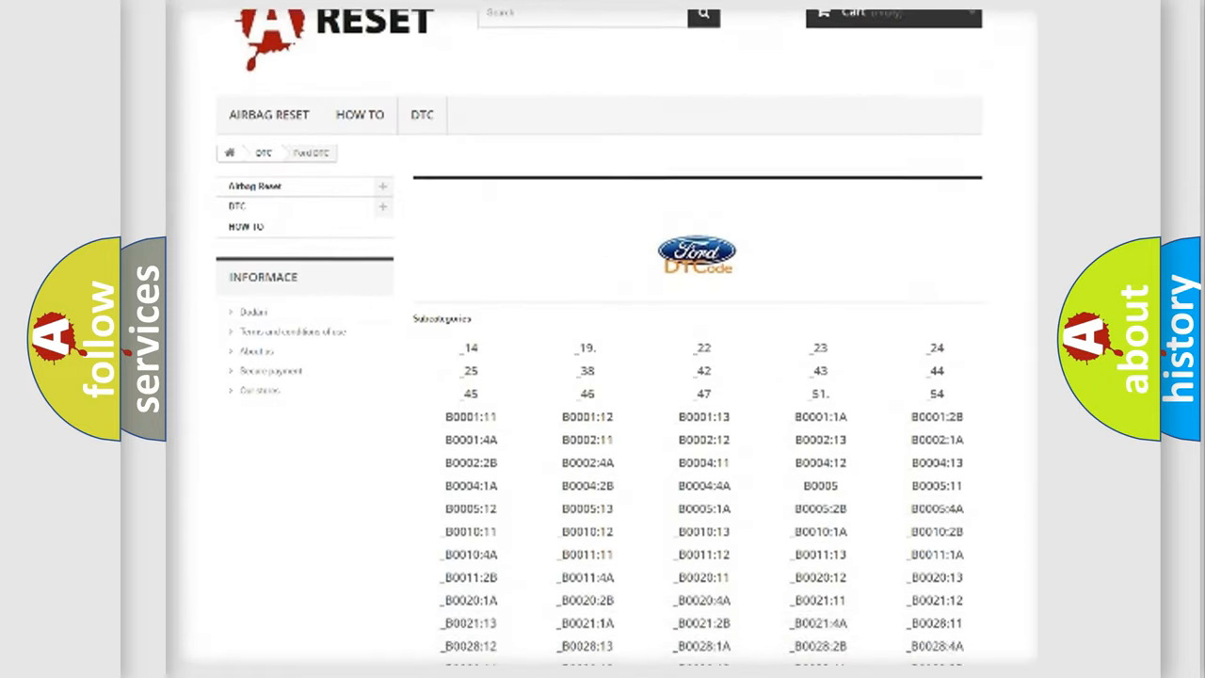
{"action": "scroll", "scroll_direction": "down", "scroll_amount": 3}
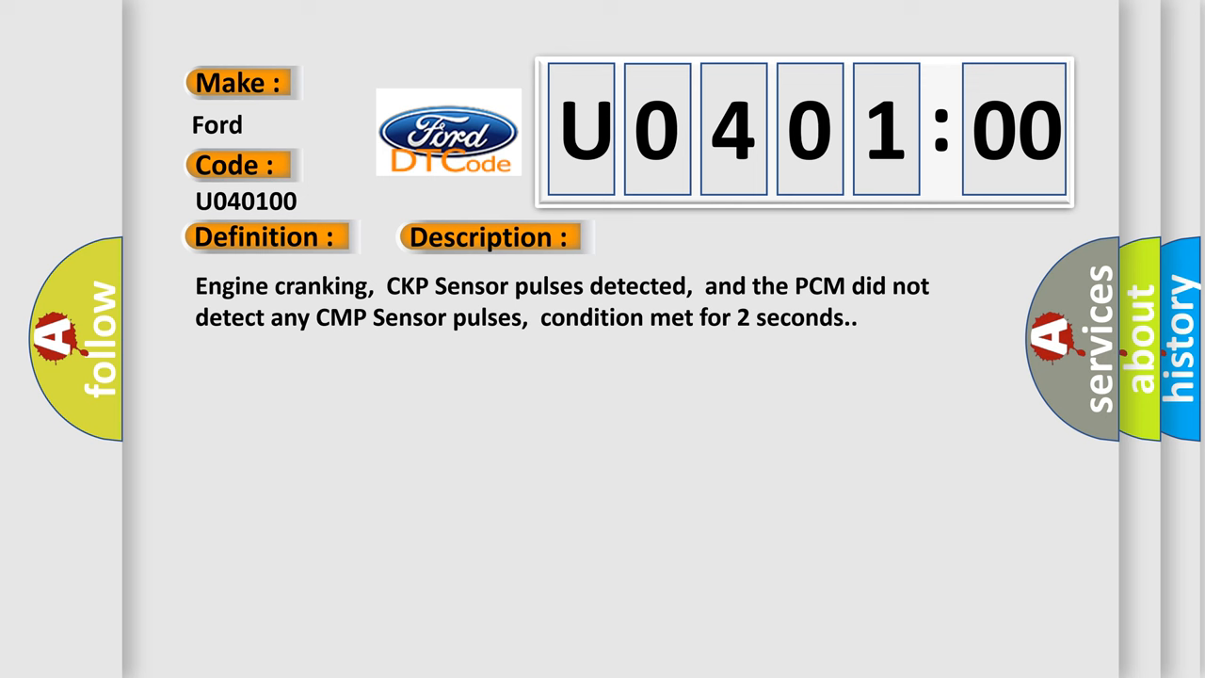
Step: Advance the U040100 slide from the Description text to the Cause section
{"action": "left_click", "coordinate": [692, 237]}
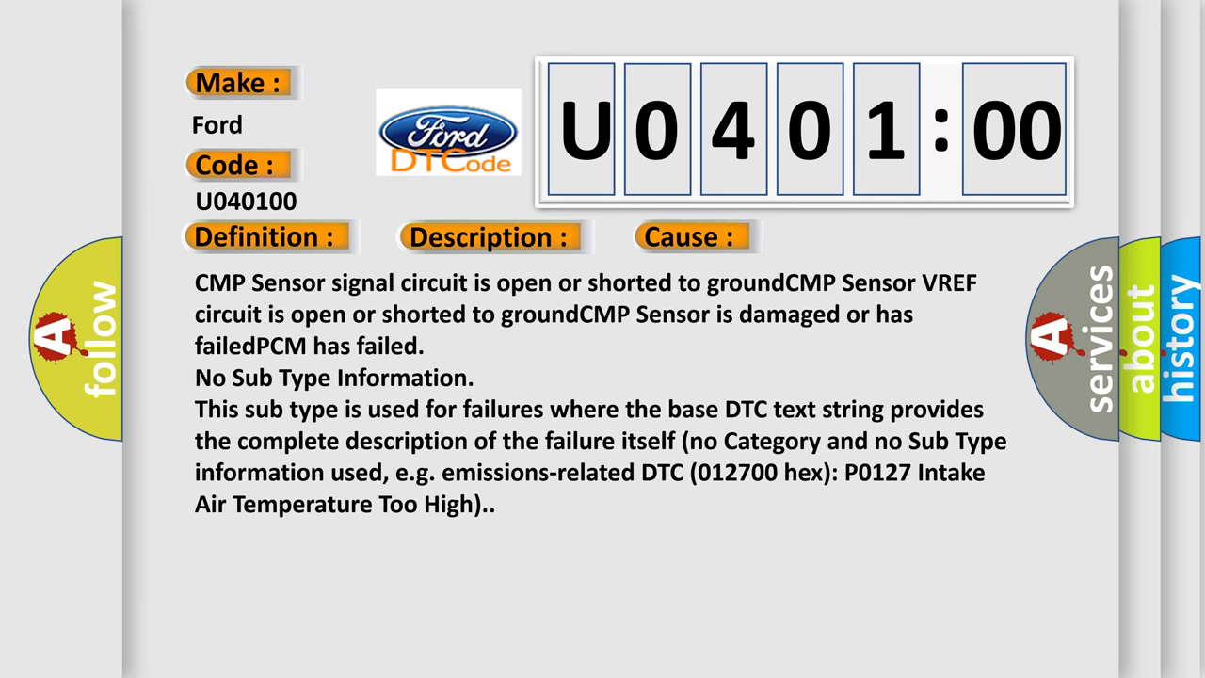